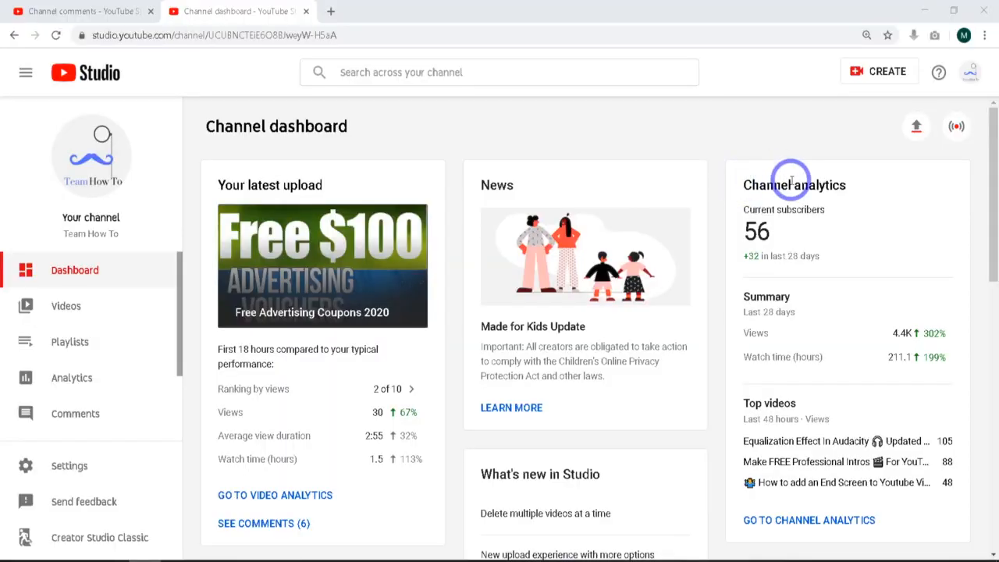
mouse_move(780, 201)
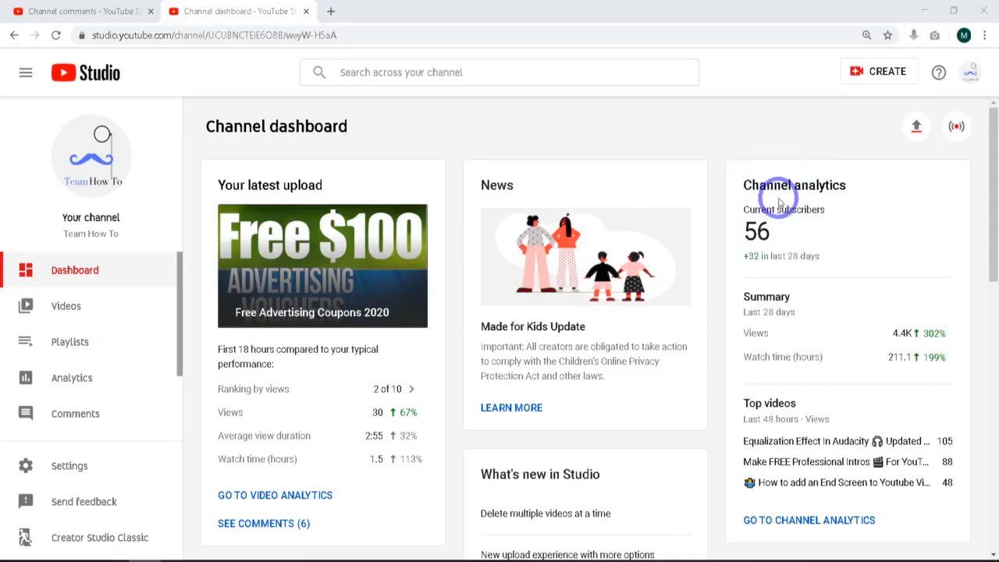
mouse_move(620, 232)
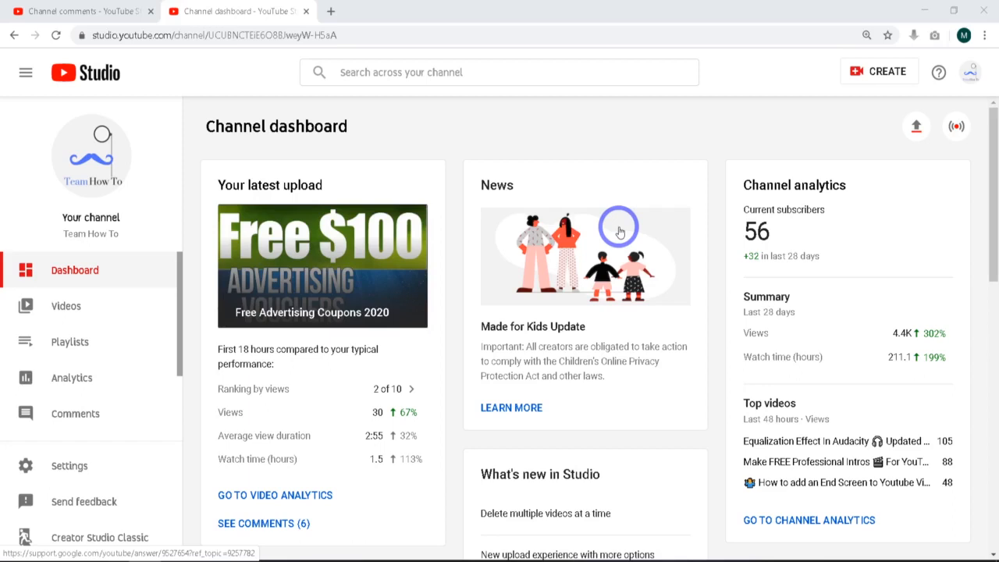
mouse_move(568, 211)
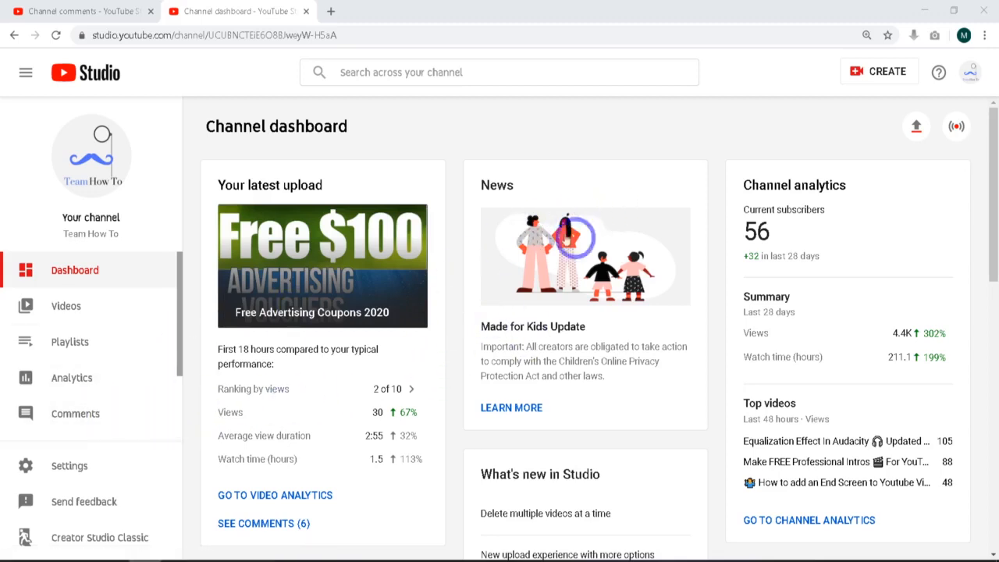
mouse_move(75, 413)
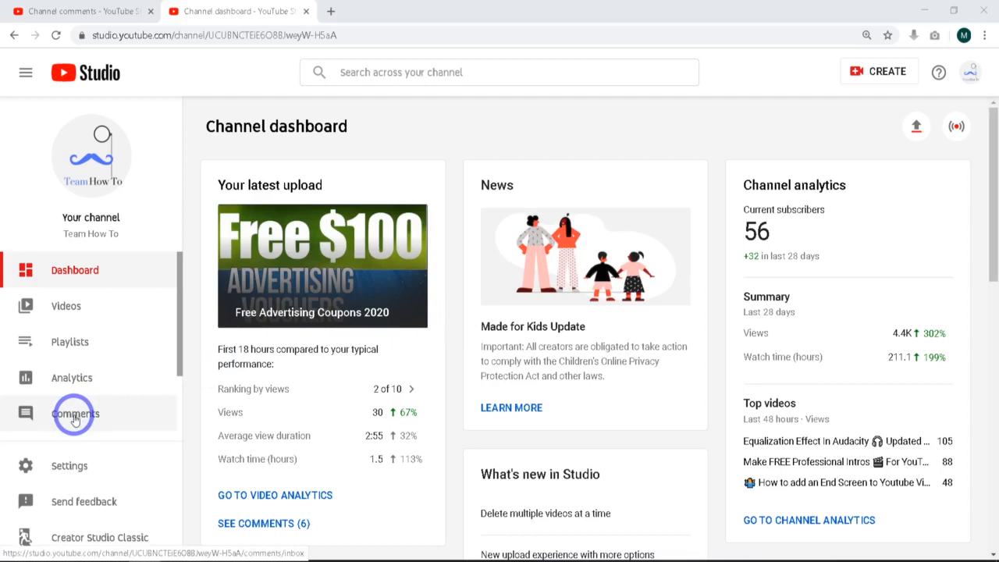
Step: Show the channel's comments held for review, which lists none waiting
click(75, 413)
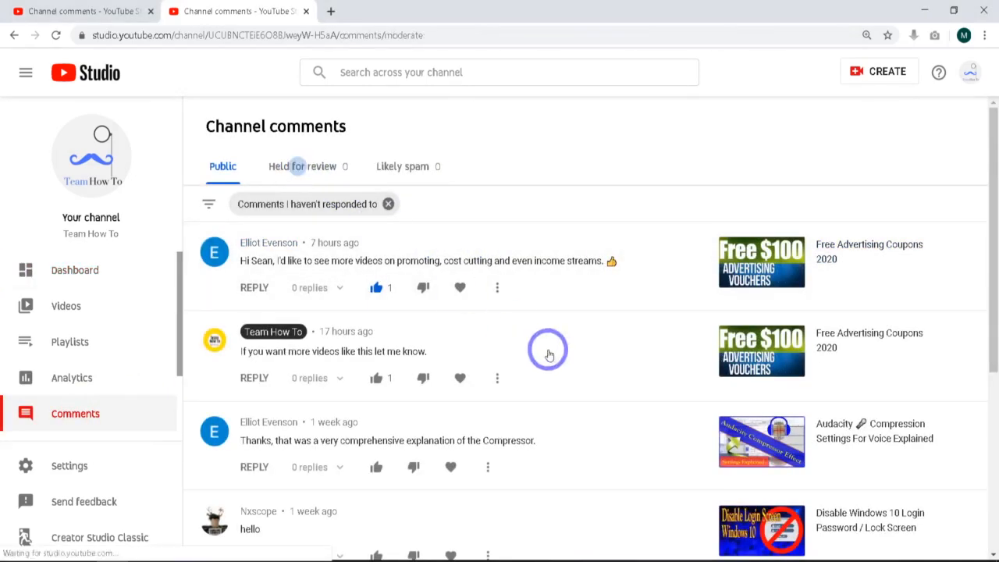
click(302, 167)
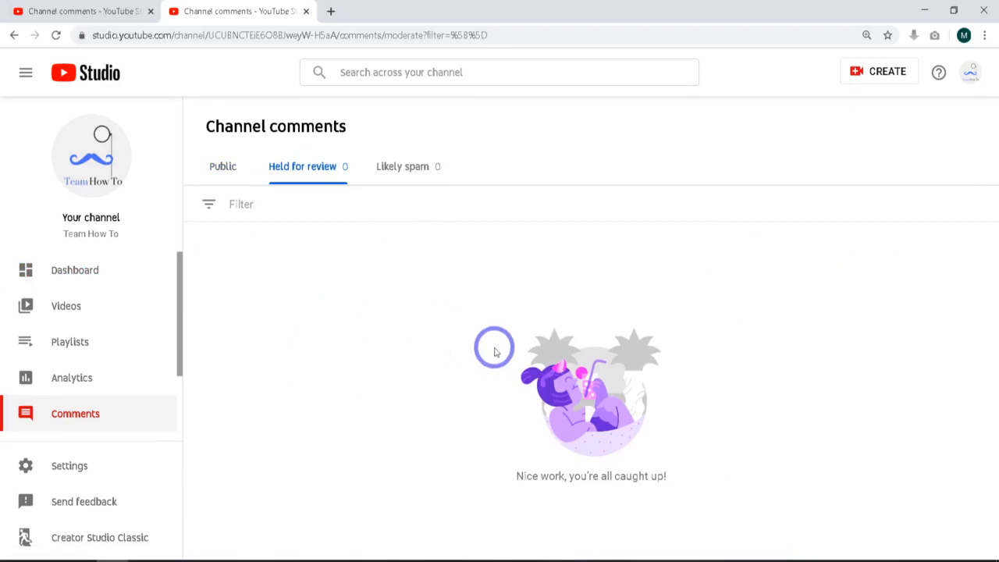
mouse_move(388, 345)
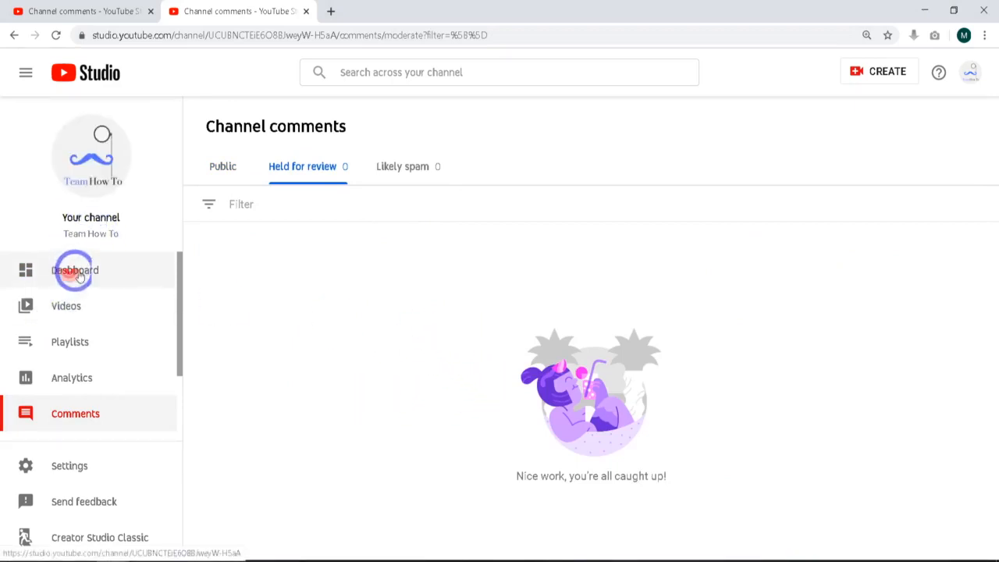
Step: Go from the dashboard into channel Settings and show the Community automated filters
click(75, 270)
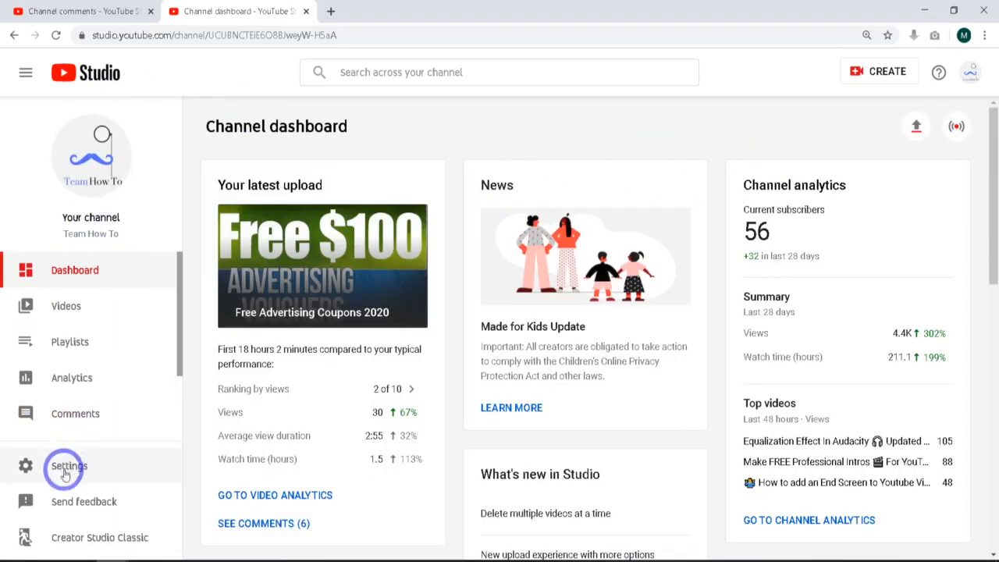
click(68, 466)
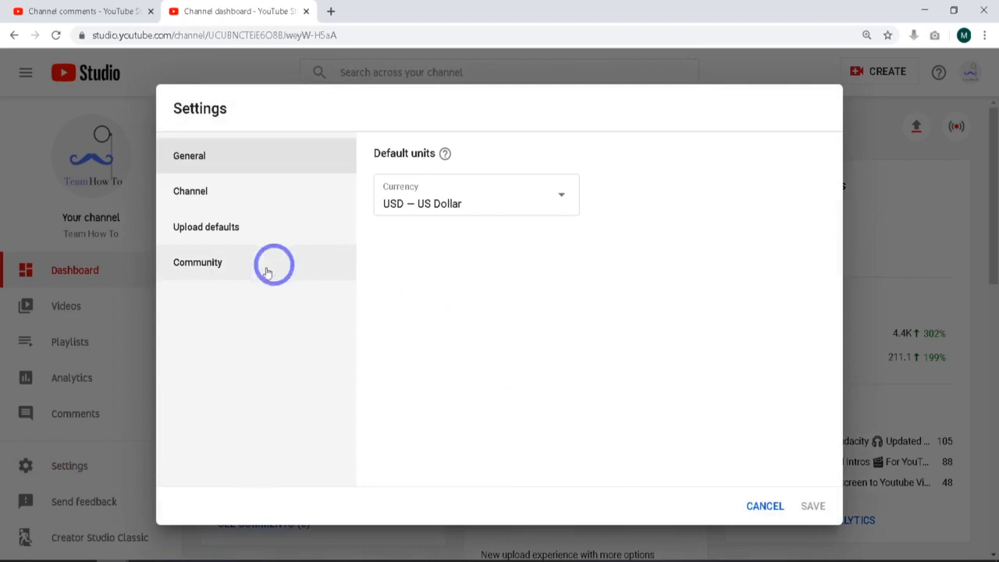
click(197, 262)
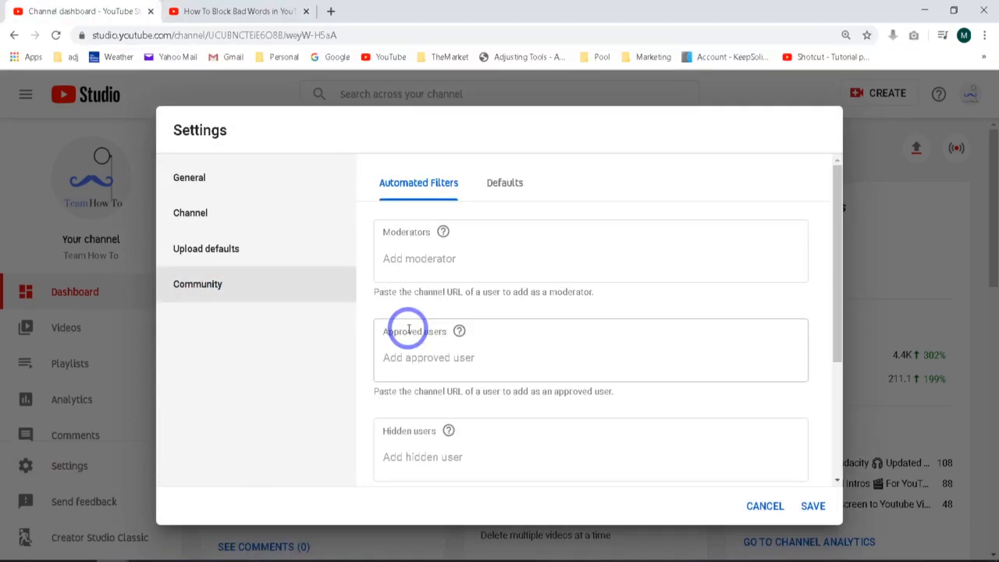
Step: Enter word14 and word 15 in the Blocked words field, then remove word 15
scroll(down, 3)
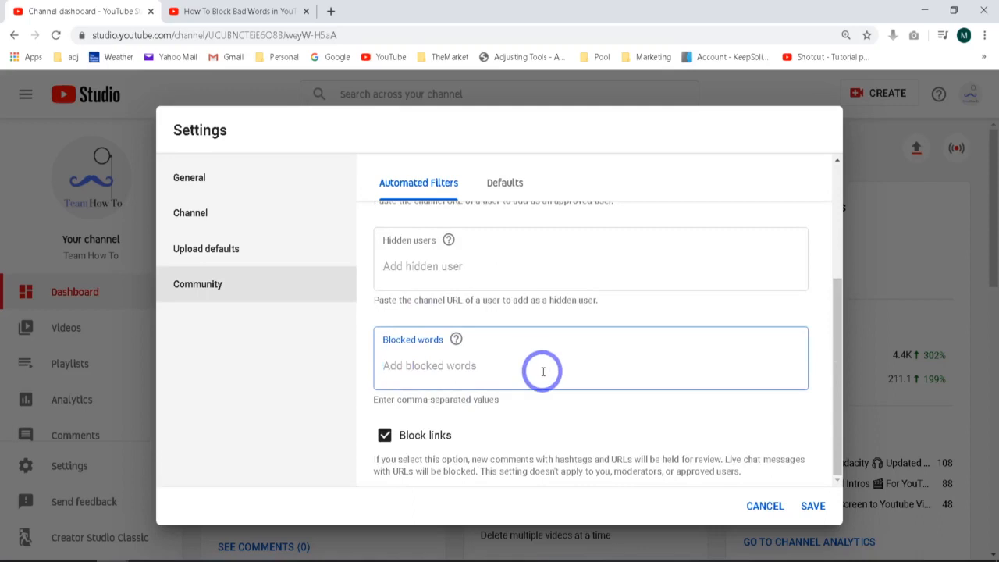
text(wo)
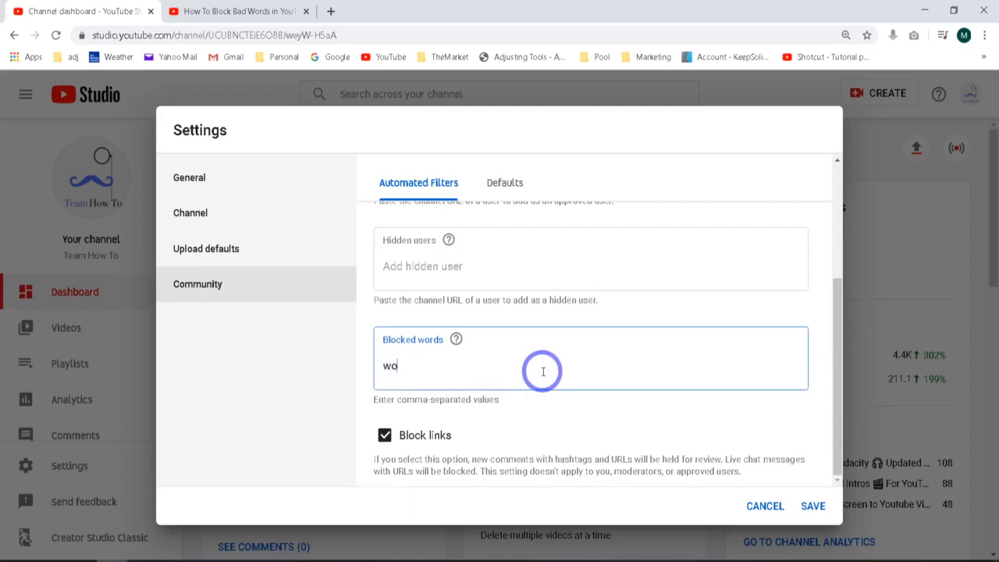
text(rd14)
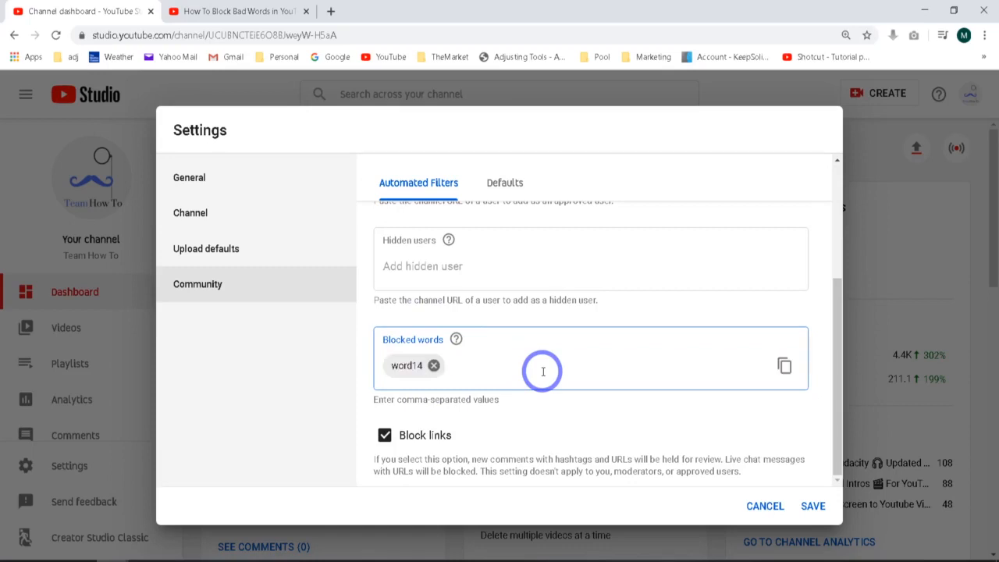
text(word 15)
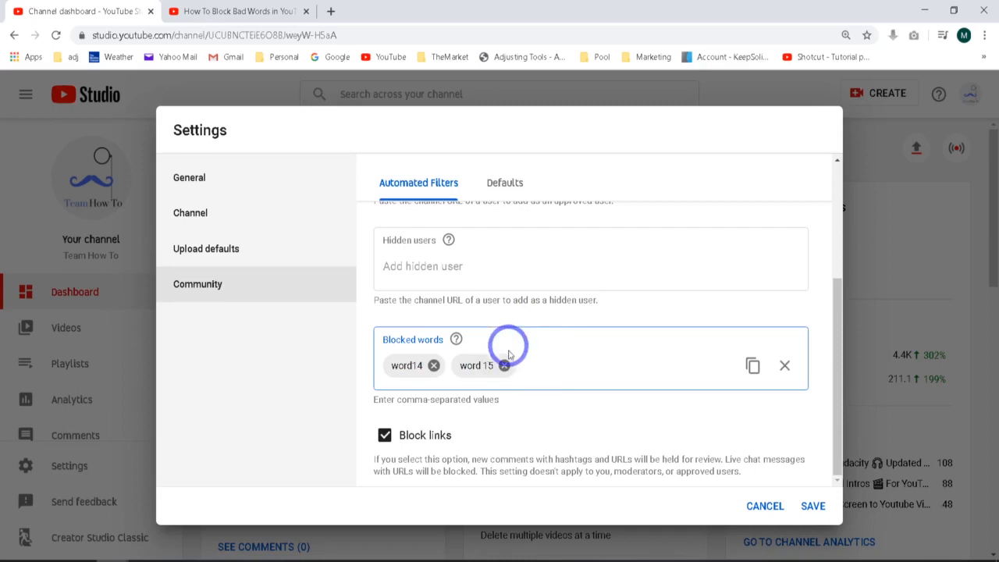
click(784, 365)
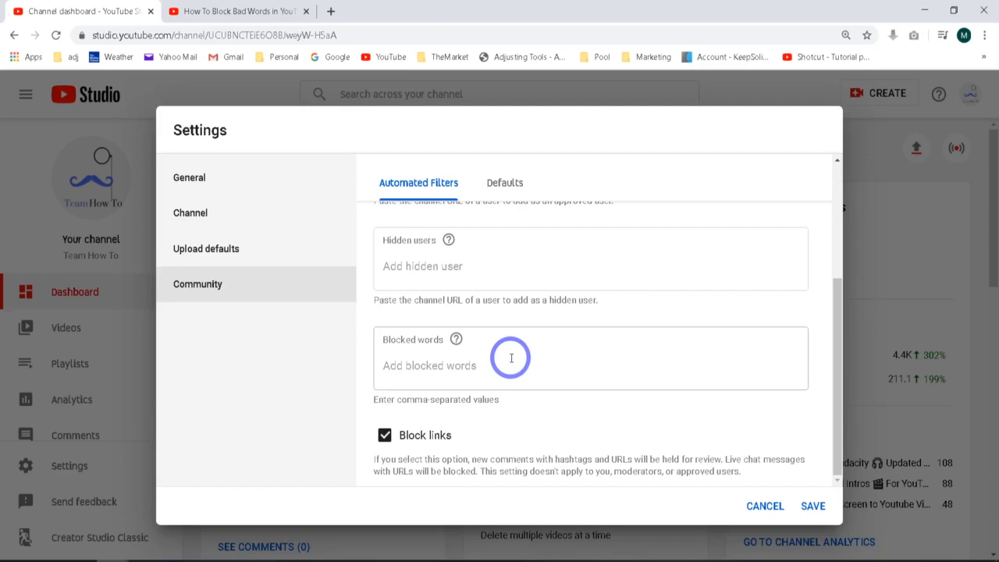
mouse_move(531, 353)
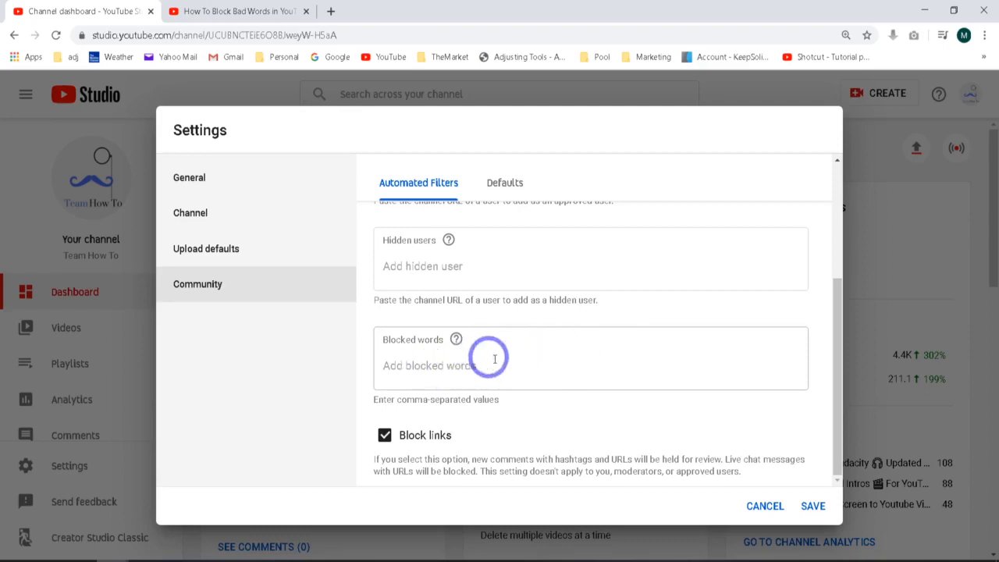
mouse_move(617, 362)
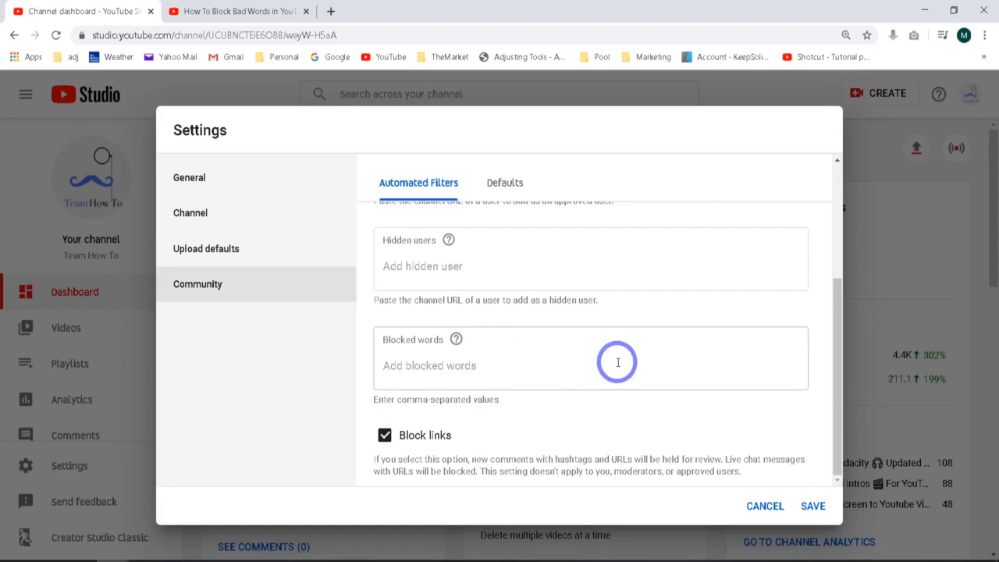
mouse_move(665, 373)
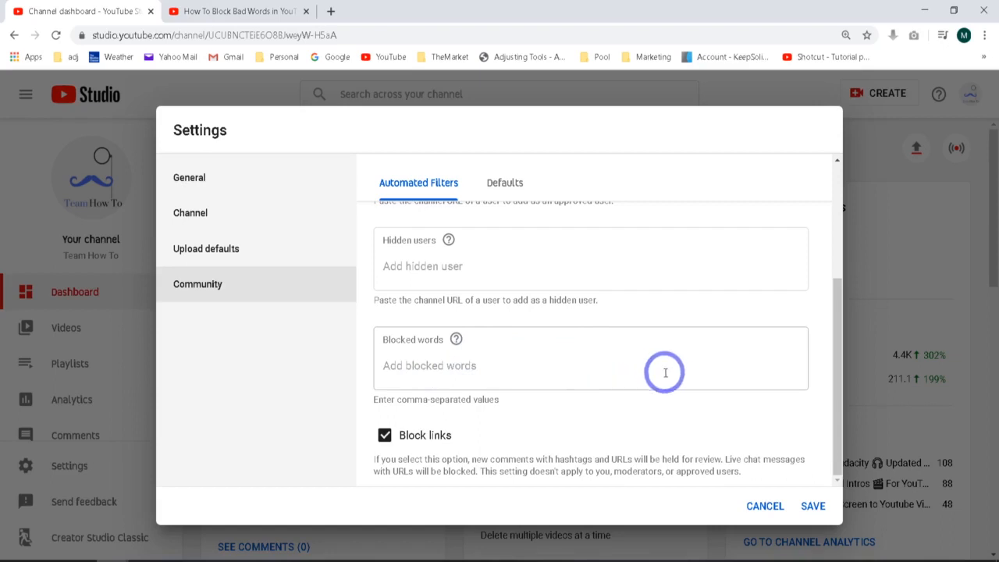
mouse_move(701, 391)
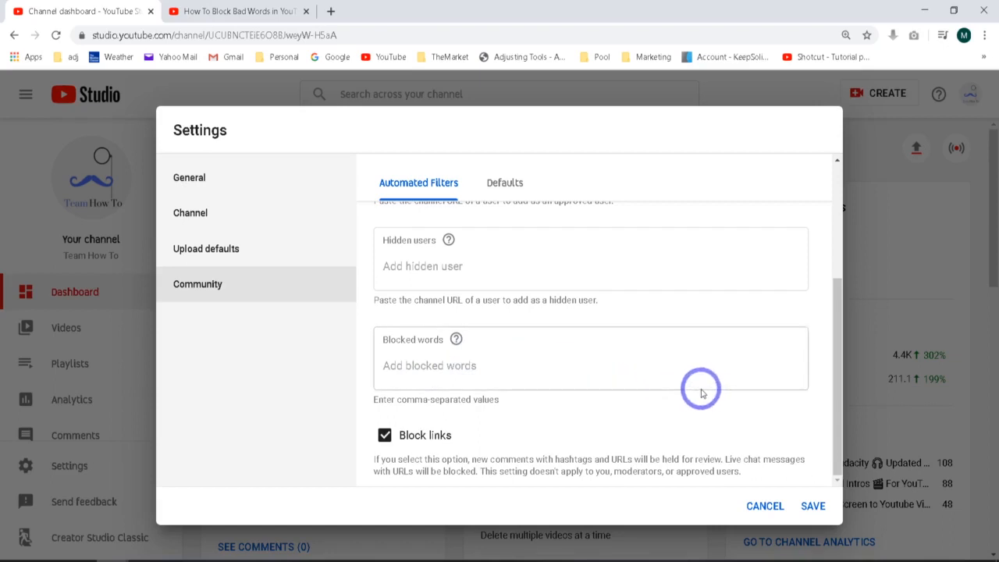